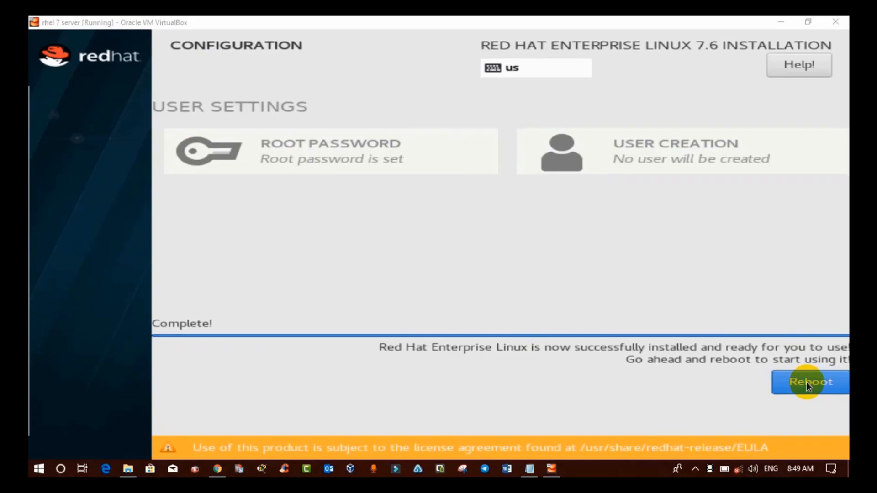
Step: Reboot the freshly installed RHEL 7.6 guest from the installation Complete screen
left_click(810, 381)
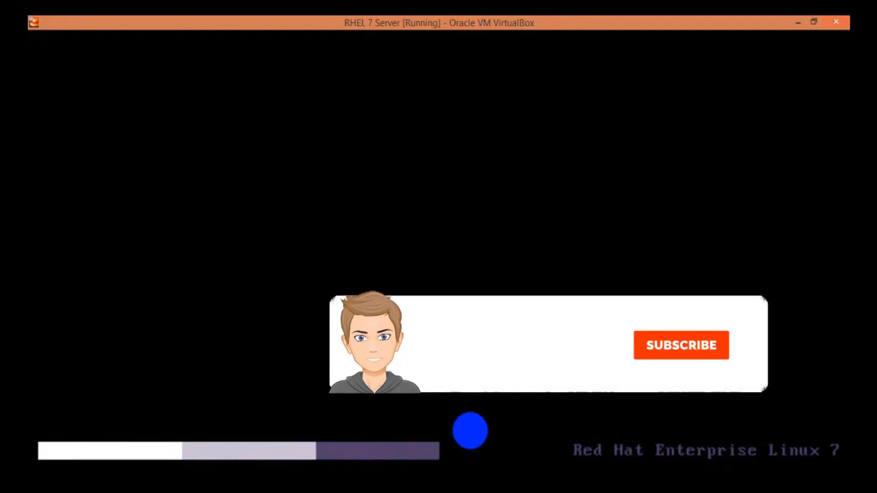
Step: Accept the RHEL license agreement and finish the initial configuration
left_click(680, 345)
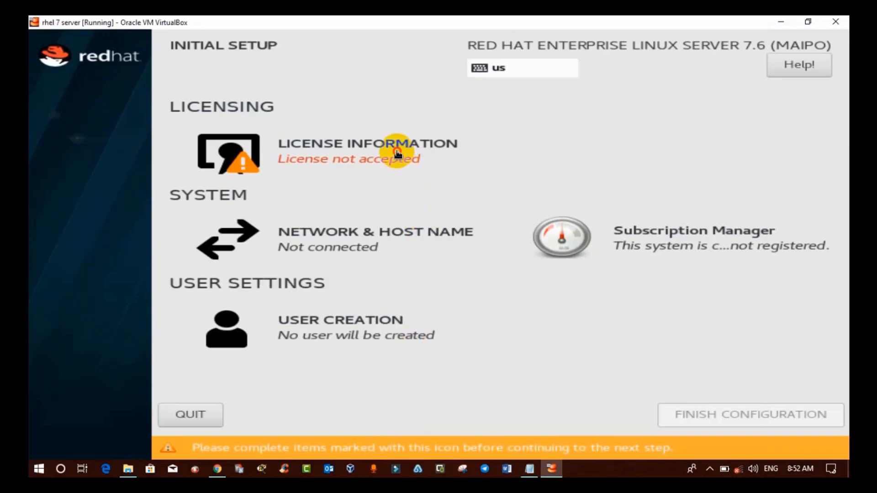
left_click(367, 151)
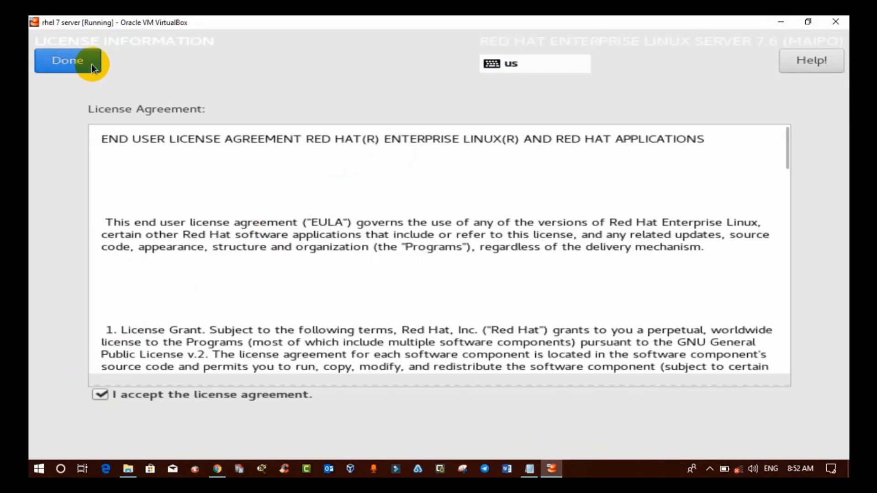
left_click(67, 60)
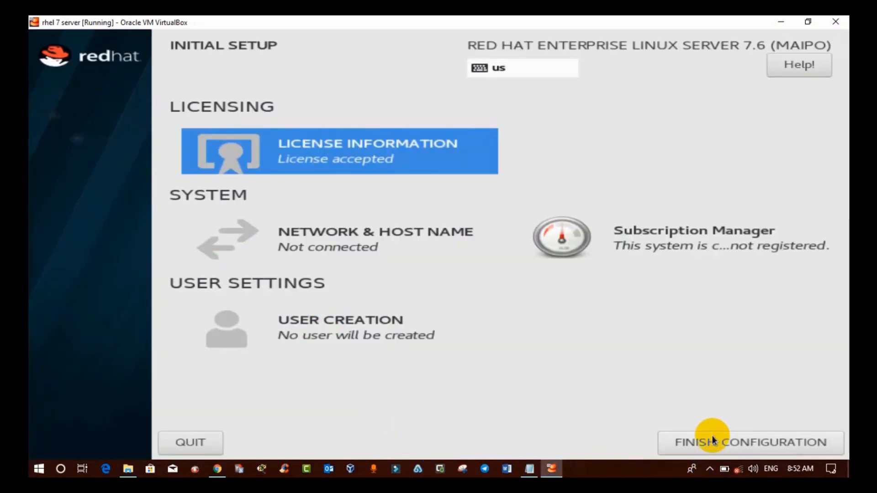
left_click(750, 443)
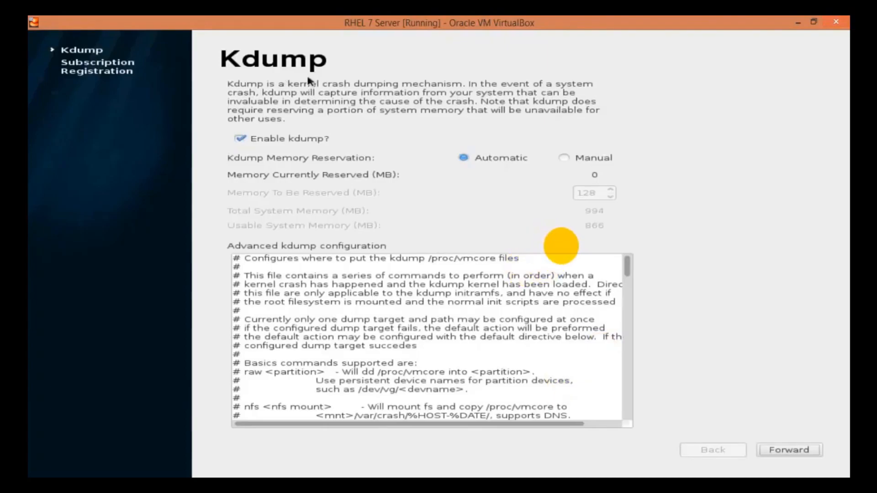
mouse_move(801, 369)
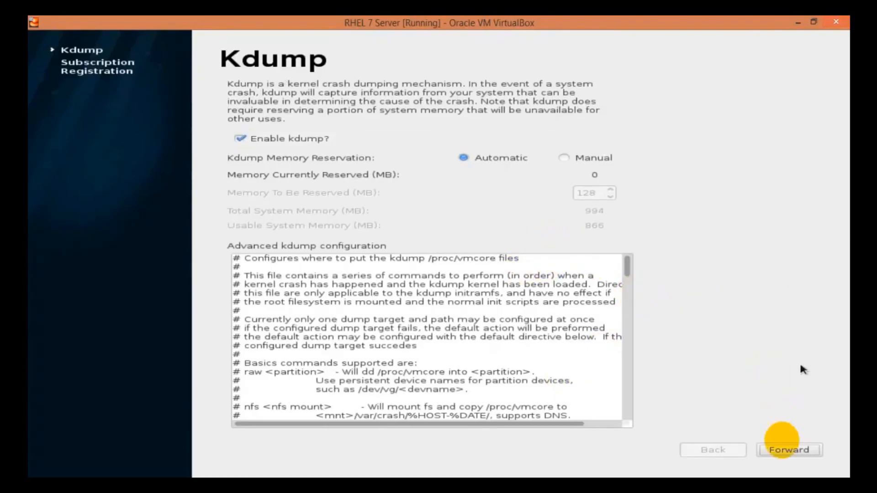
Step: Leave Kdump enabled and finish setup choosing to register the subscription later
left_click(789, 450)
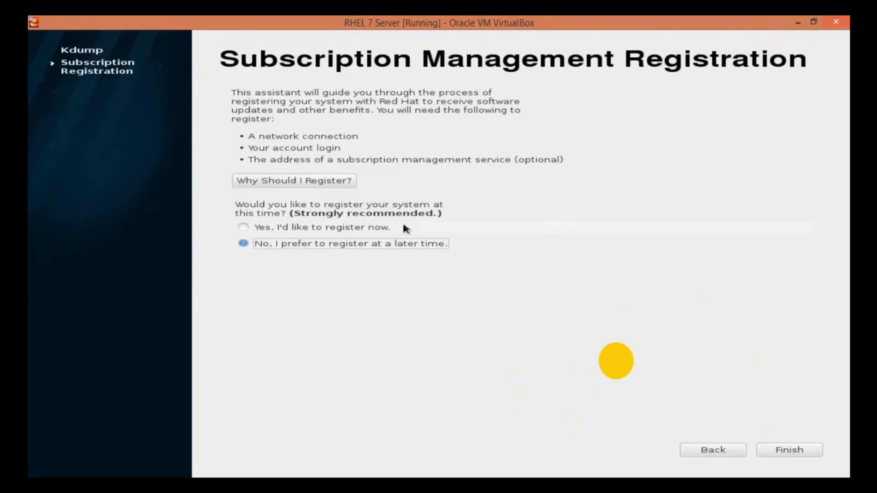
mouse_move(549, 317)
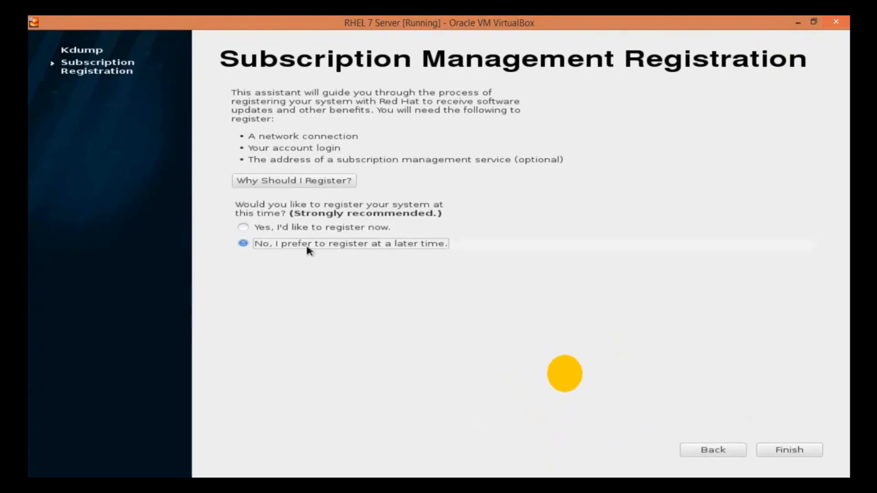
mouse_move(374, 256)
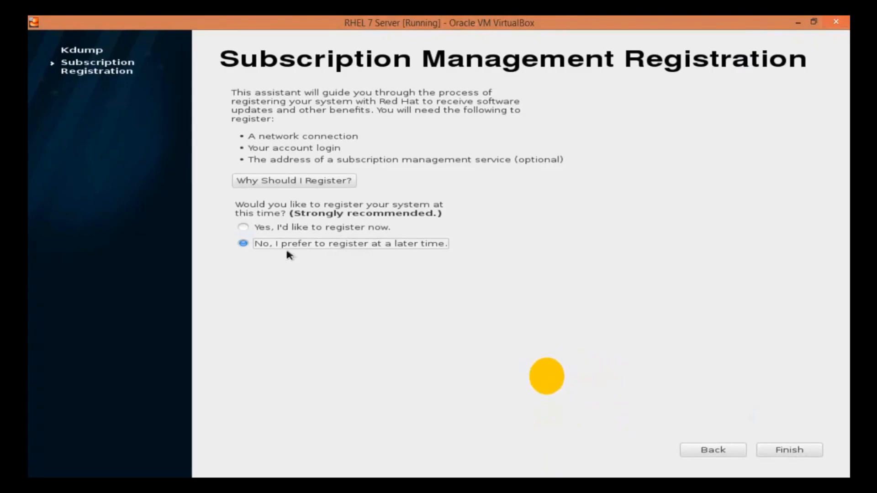
mouse_move(737, 406)
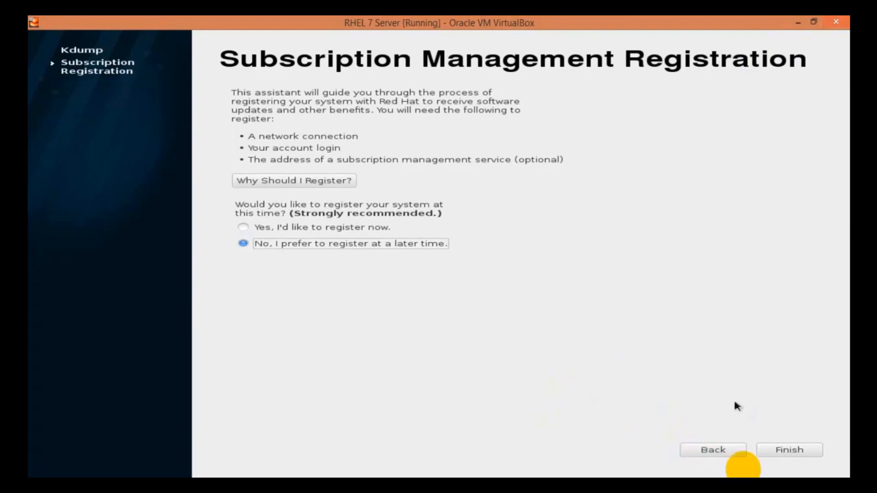
left_click(788, 450)
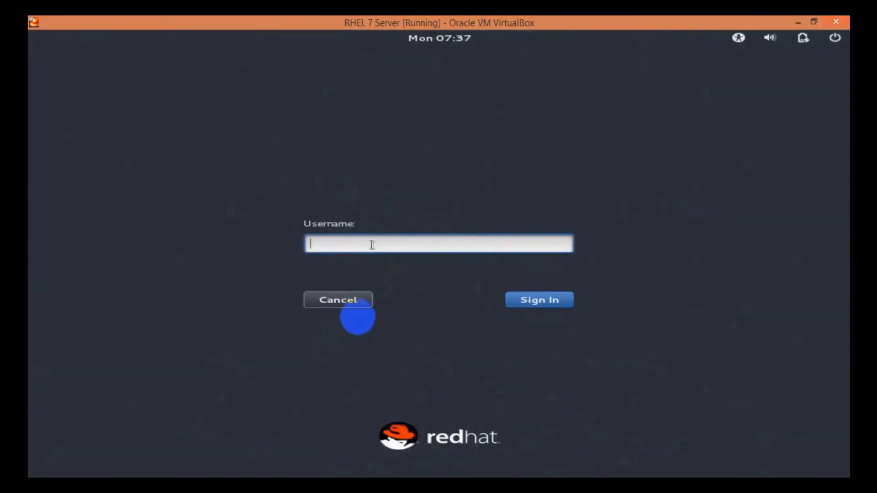
Step: Sign in to GNOME as user 'root' with the root password
type("roo")
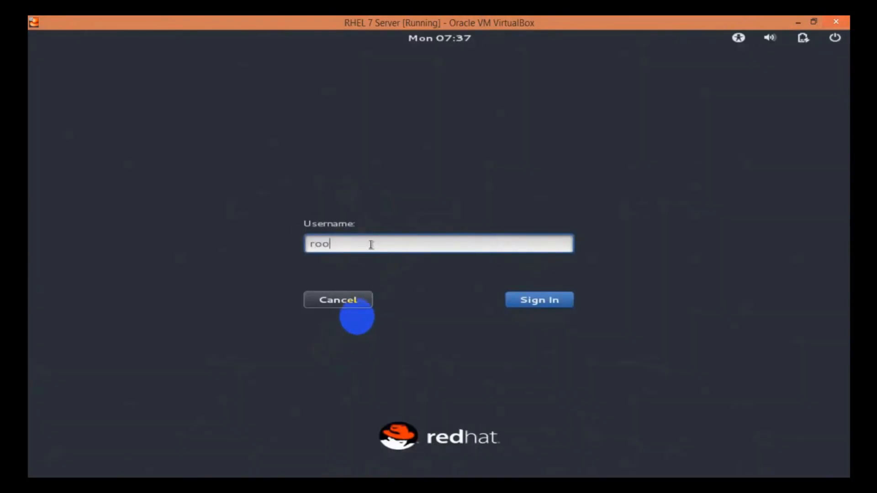
type("t")
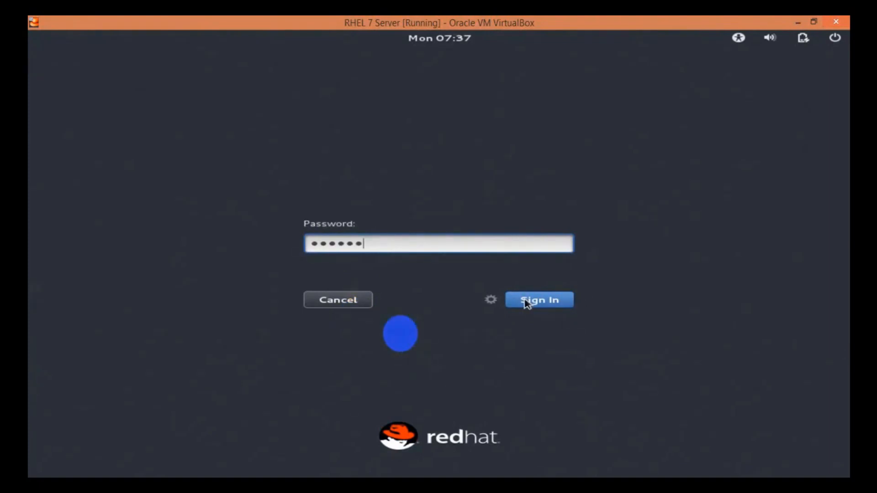
left_click(538, 299)
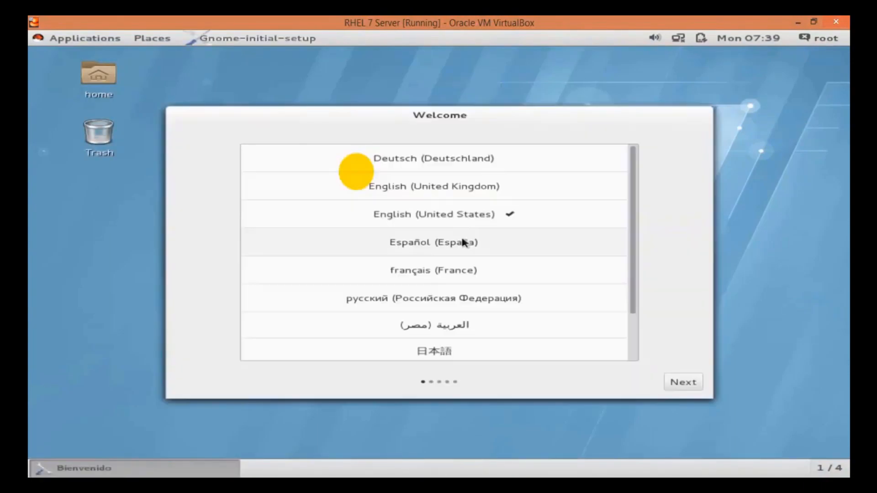
Step: Keep English (United States), start using RHEL Server, and close the Help window
left_click(433, 242)
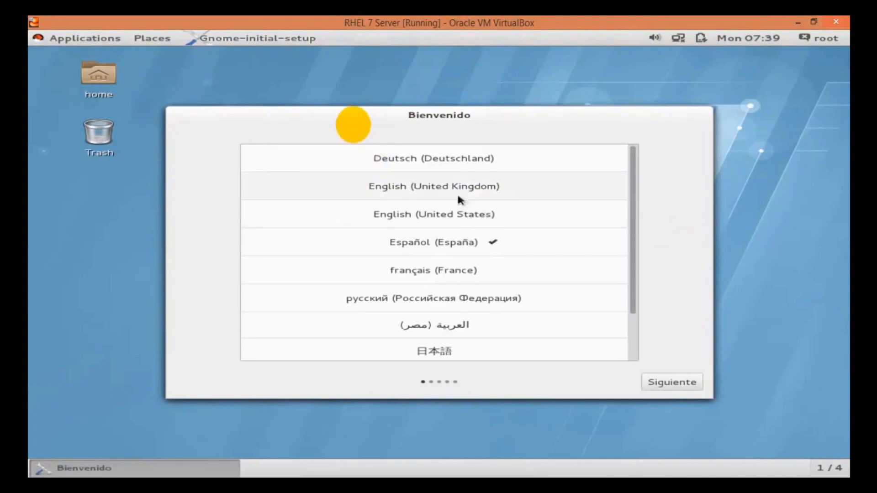
left_click(433, 187)
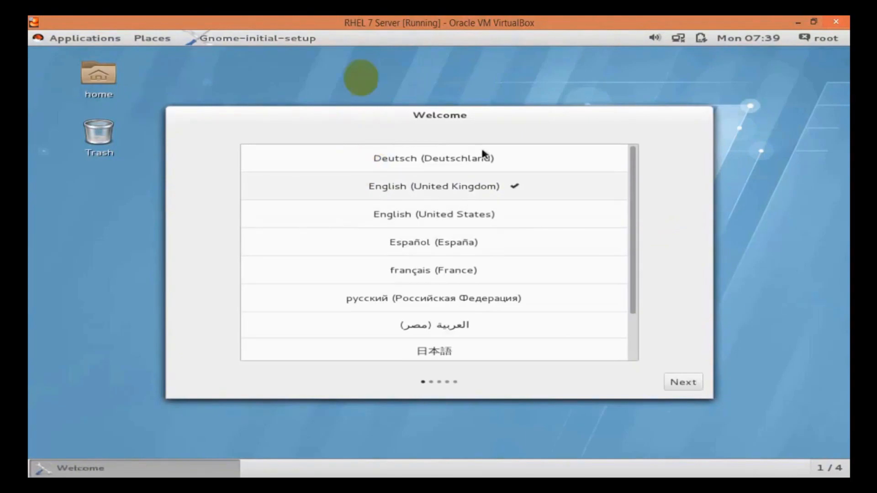
left_click(433, 214)
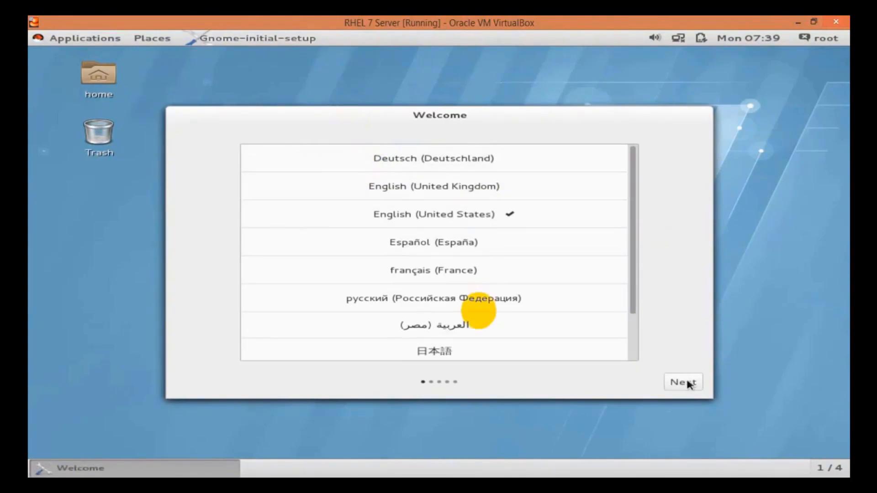
left_click(683, 382)
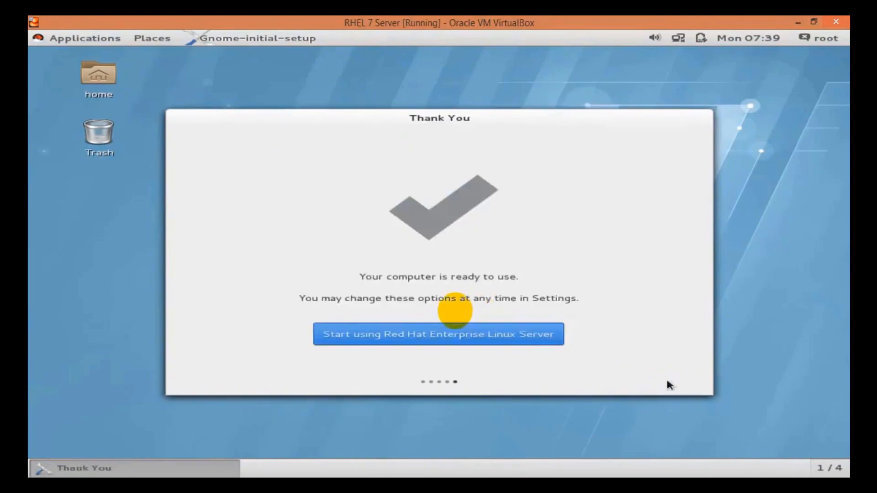
left_click(439, 334)
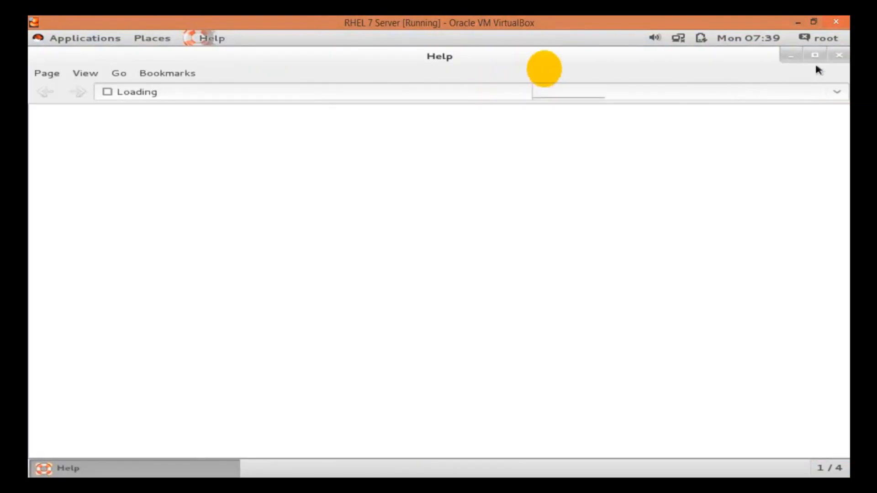
left_click(837, 55)
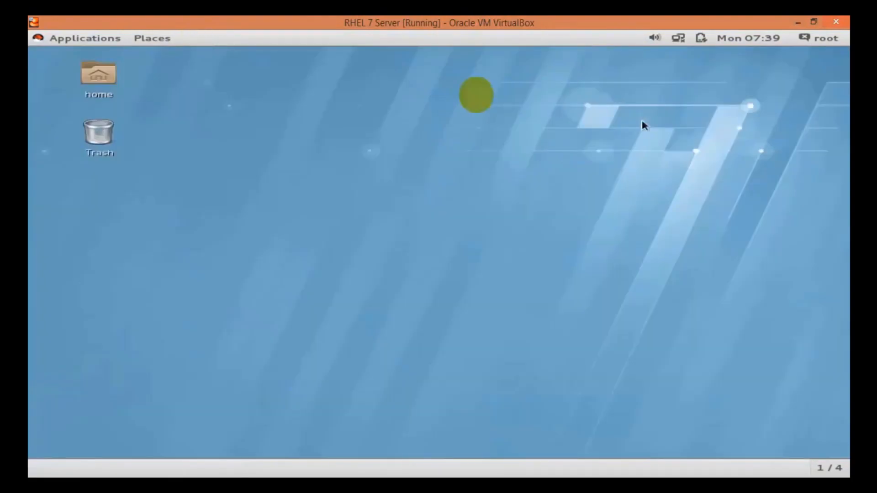
mouse_move(540, 132)
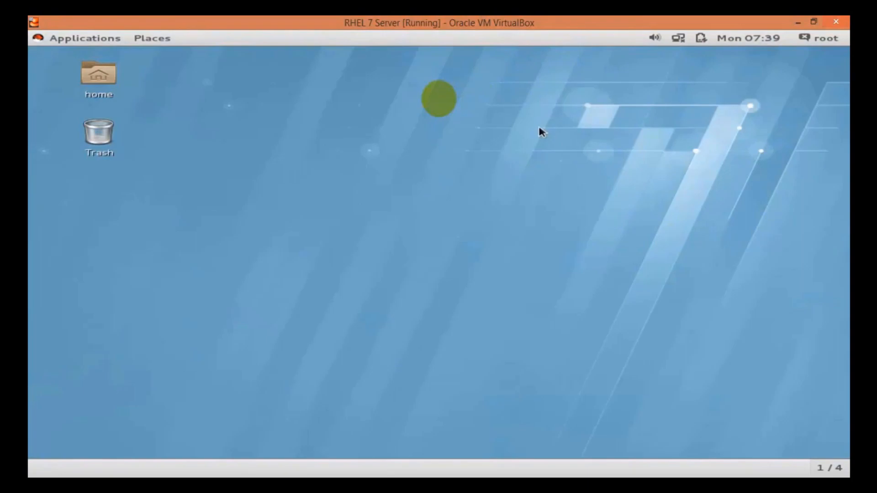